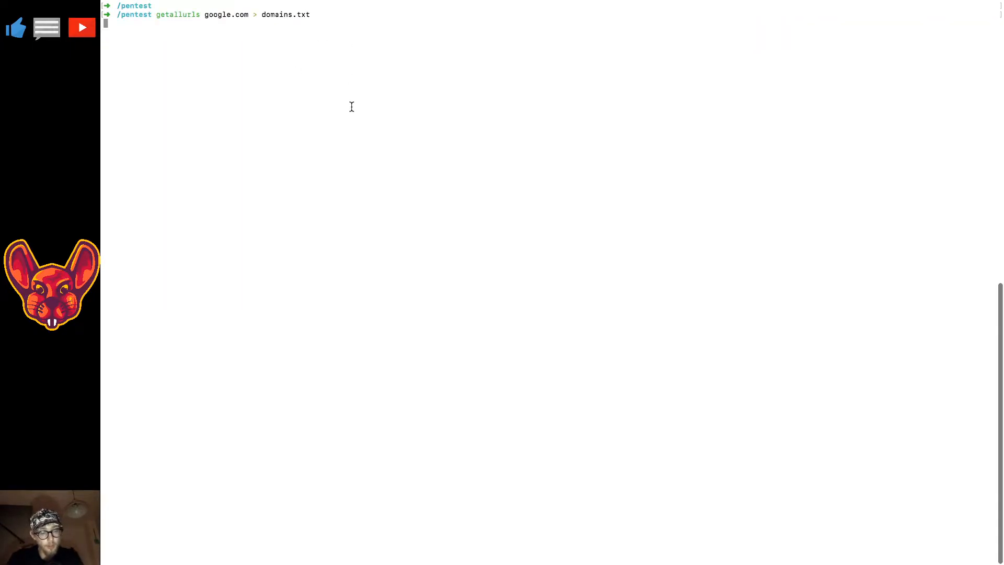
Abort the getallurls scrape and prepare the httprobe command piping domains.txt into working.txt
key("ctrl+c")
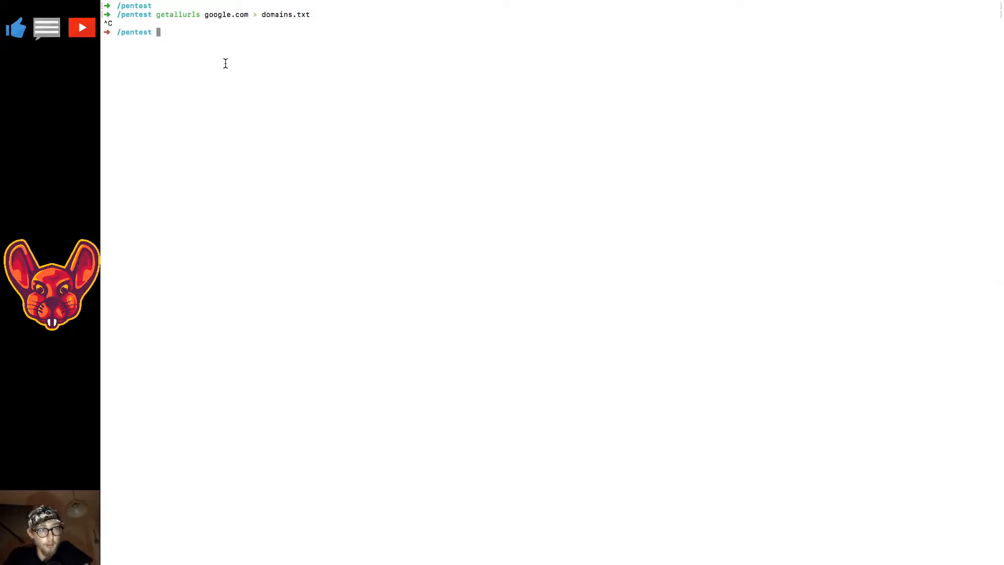
type("cat domains.txt | httprobe -c 50 > working.txt")
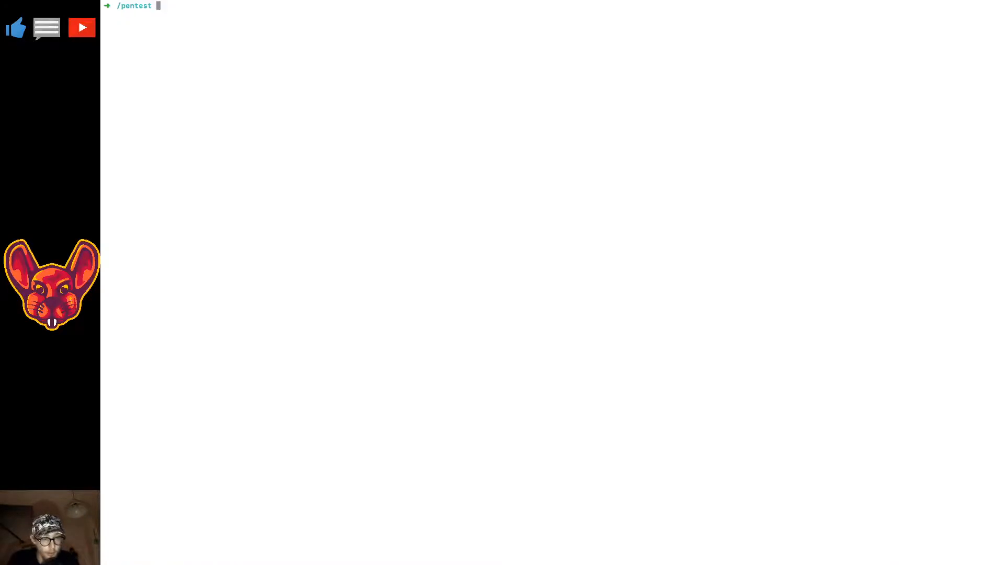
Run httprobe -c 50 over domains.txt into working.txt and open the file to view live URLs
type("cat domains.txt | httprobe -c 50 > working.txt")
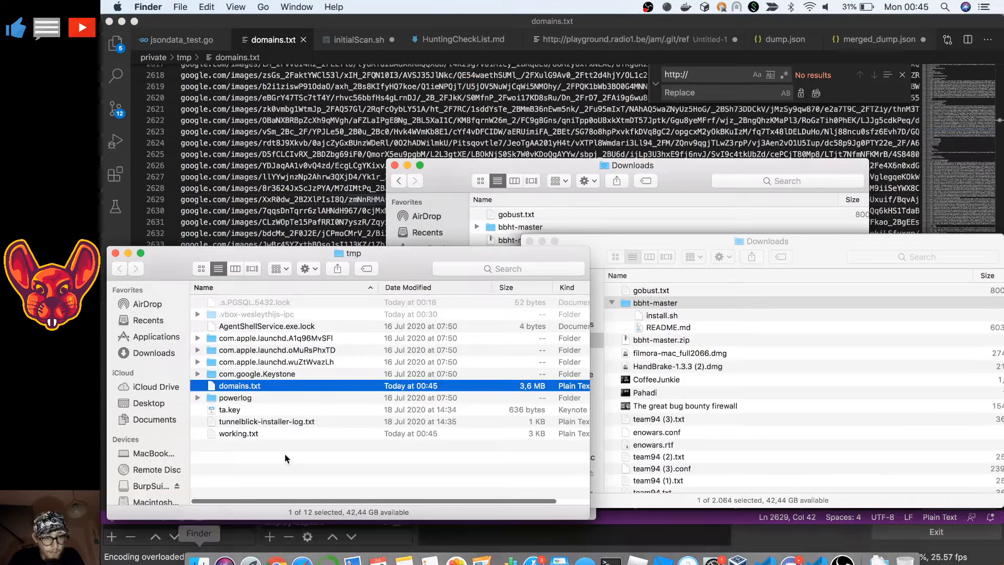
left_click(239, 433)
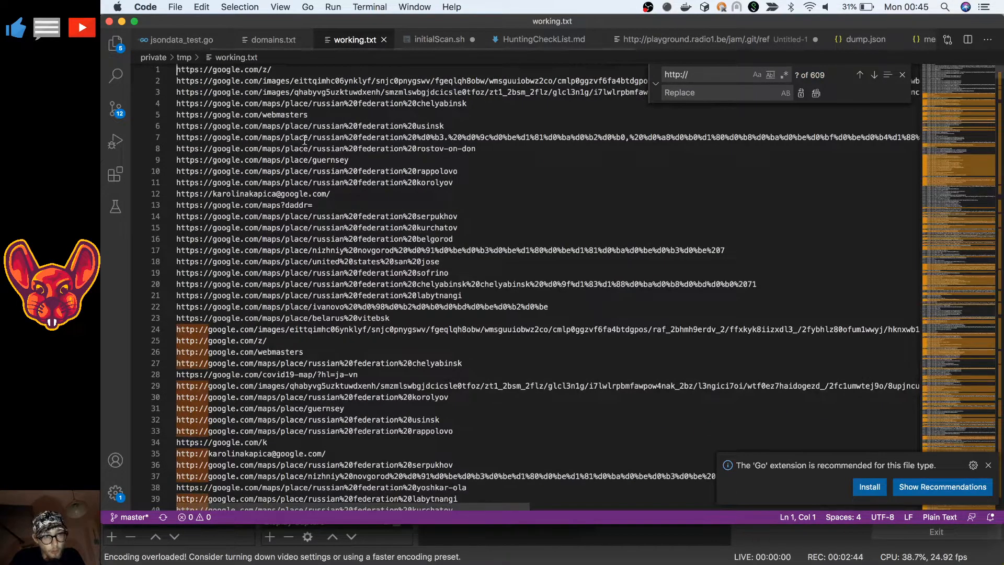
Follow the aldan google.com maps link in working.txt and choose Configure Trusted Domains
scroll("down", 3)
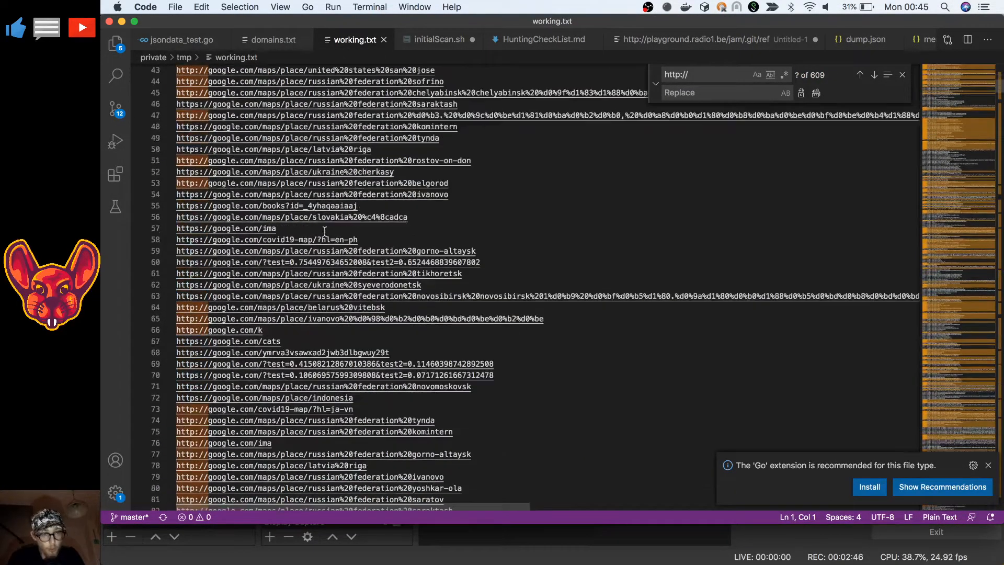
scroll("down", 3)
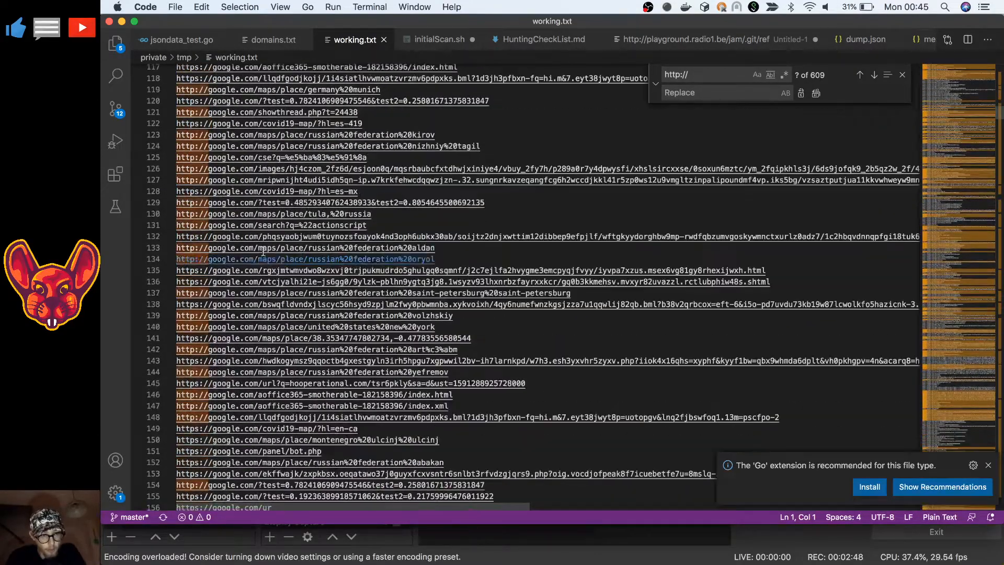
left_click(305, 246)
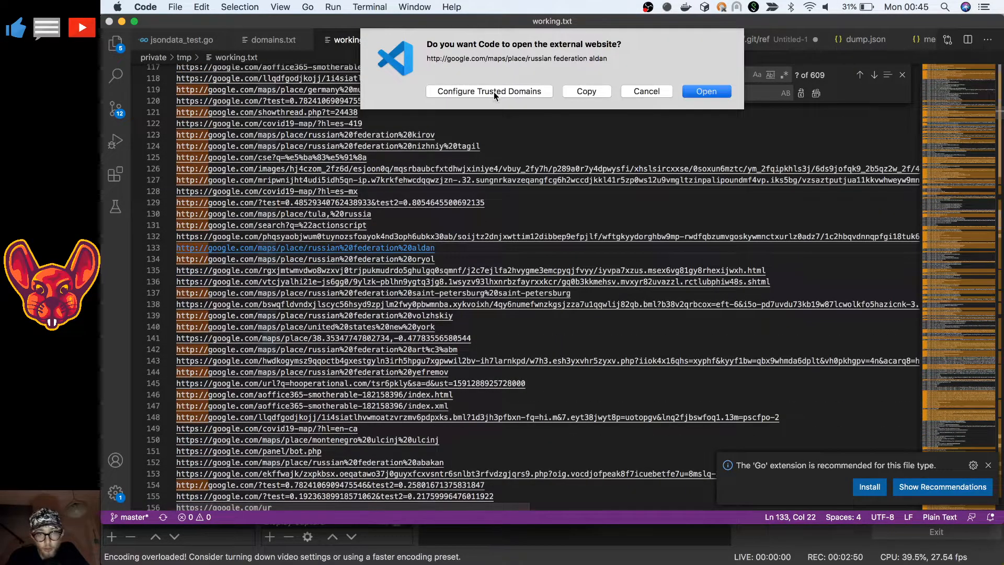
left_click(489, 91)
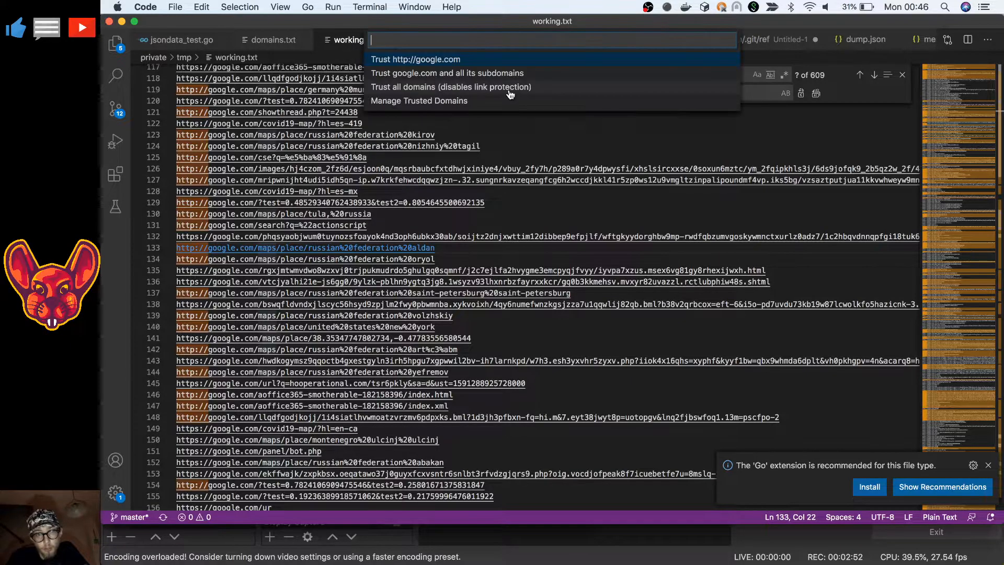